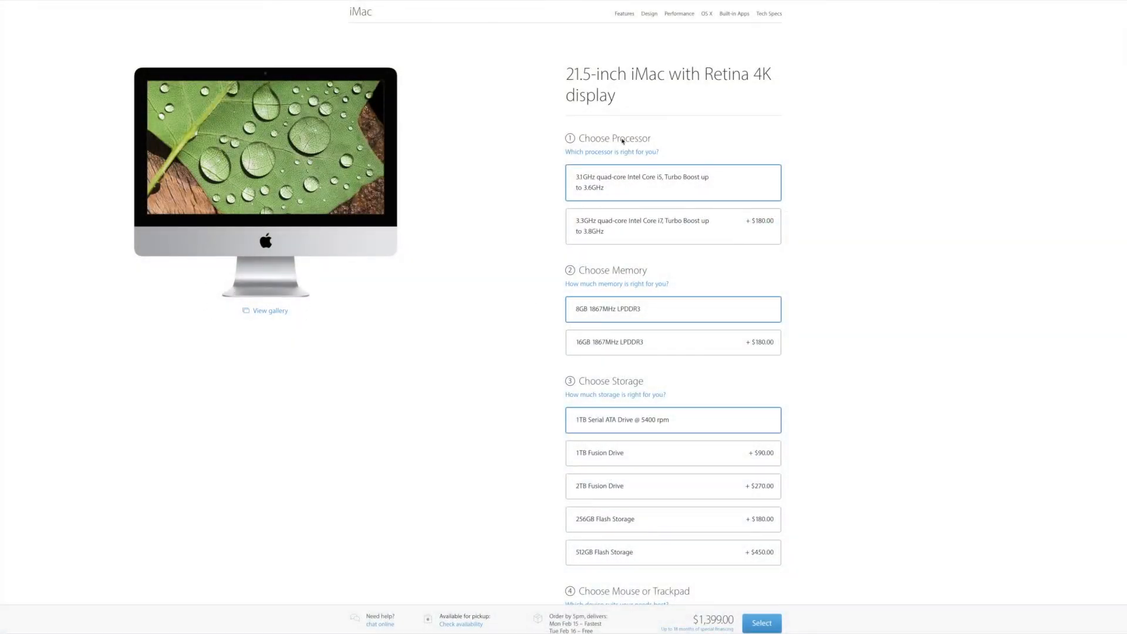
- Choose the 1TB Fusion Drive storage upgrade and view the summary at $1,489.00
{"action": "scroll", "scroll_direction": "down", "scroll_amount": 3}
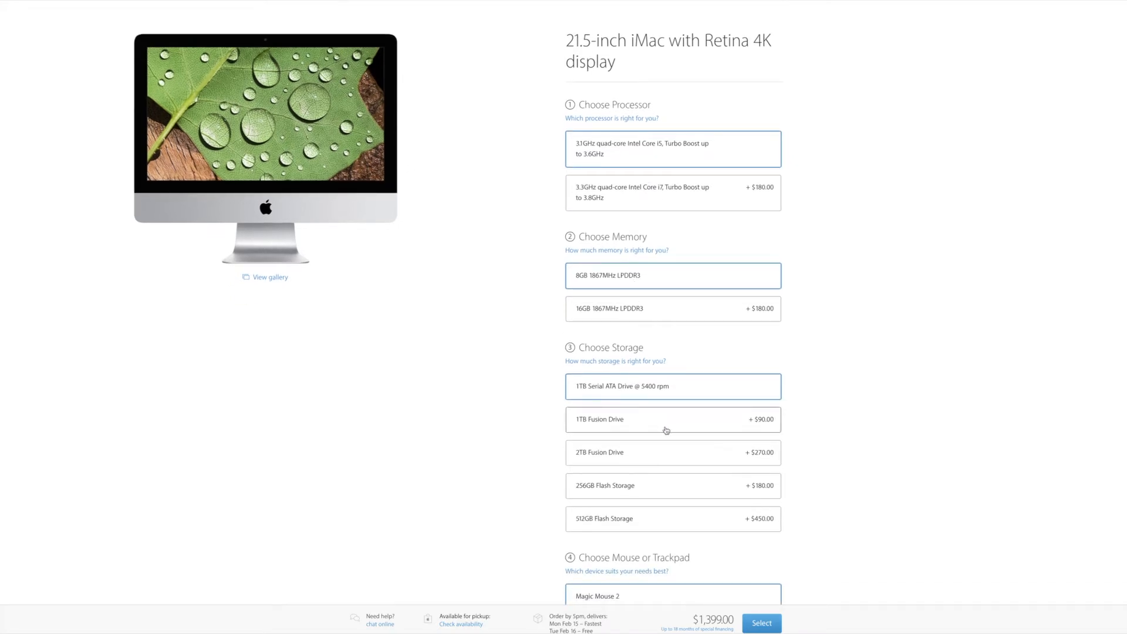
{"action": "left_click", "coordinate": [671, 419]}
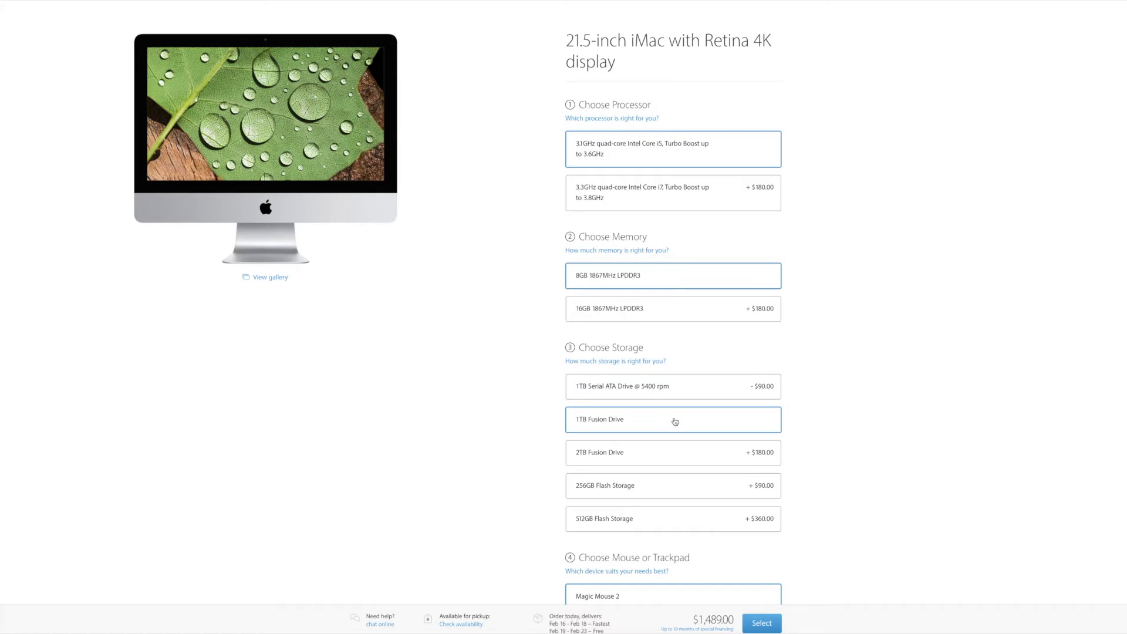
{"action": "scroll", "scroll_direction": "down", "scroll_amount": 3}
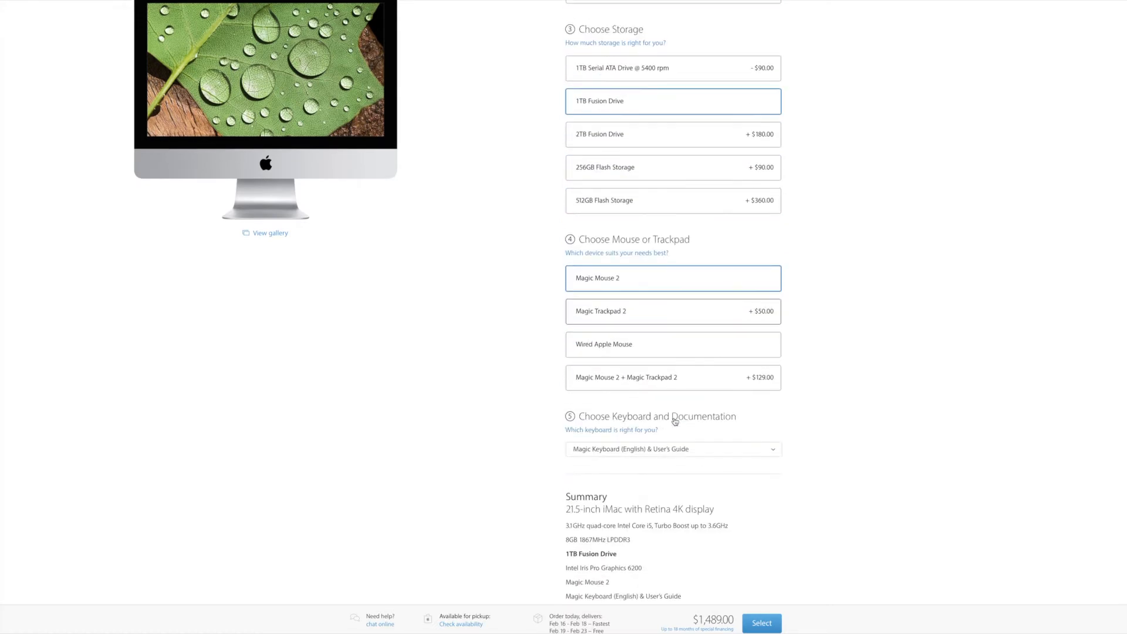
{"action": "scroll", "scroll_direction": "down", "scroll_amount": 3}
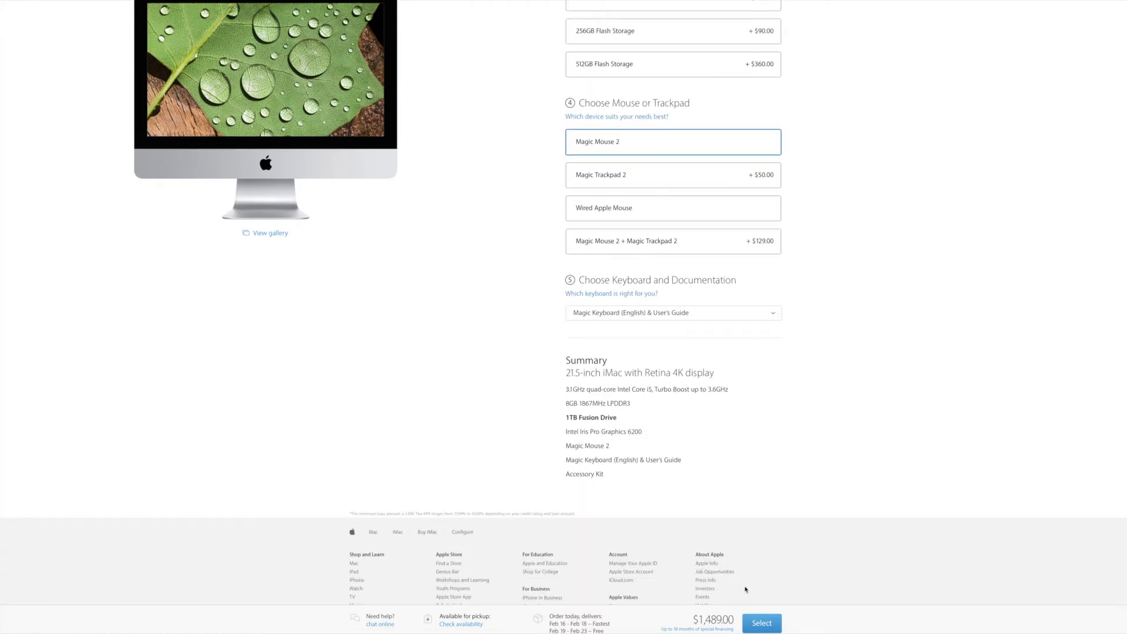